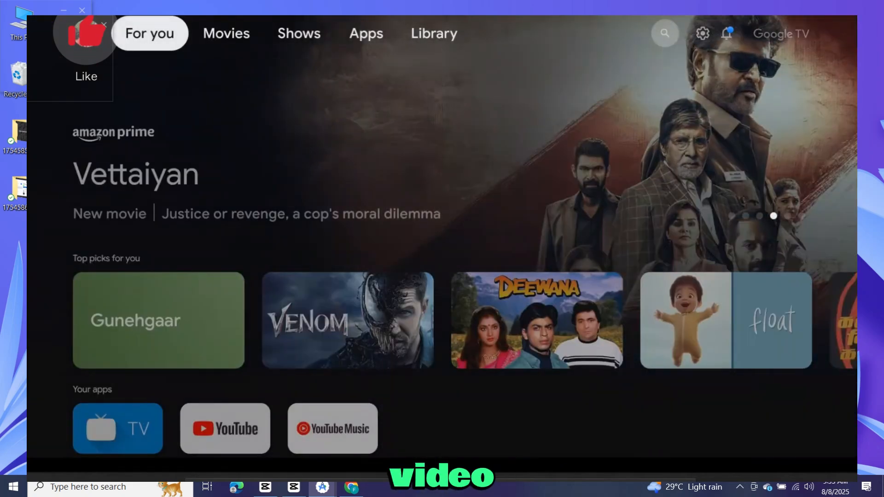
# Step: Launch the Google Play Store from Settings > Apps > See all apps on the TV
pyautogui.click(434, 34)
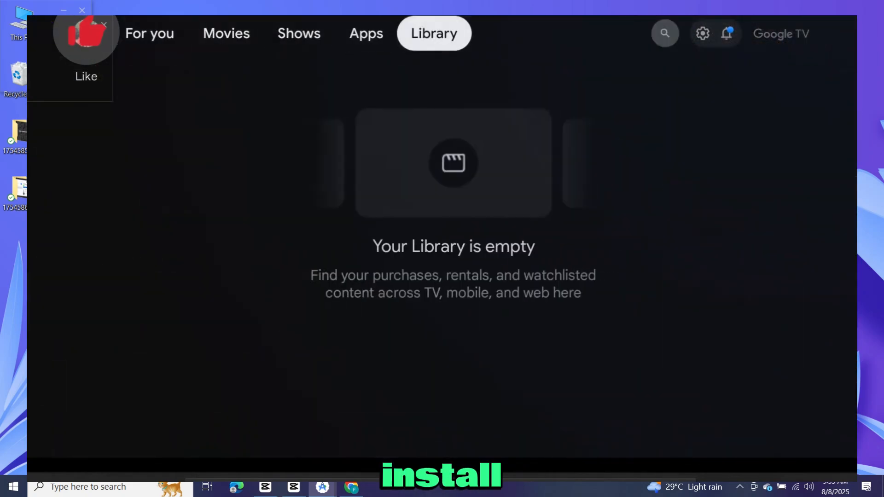
pyautogui.click(702, 33)
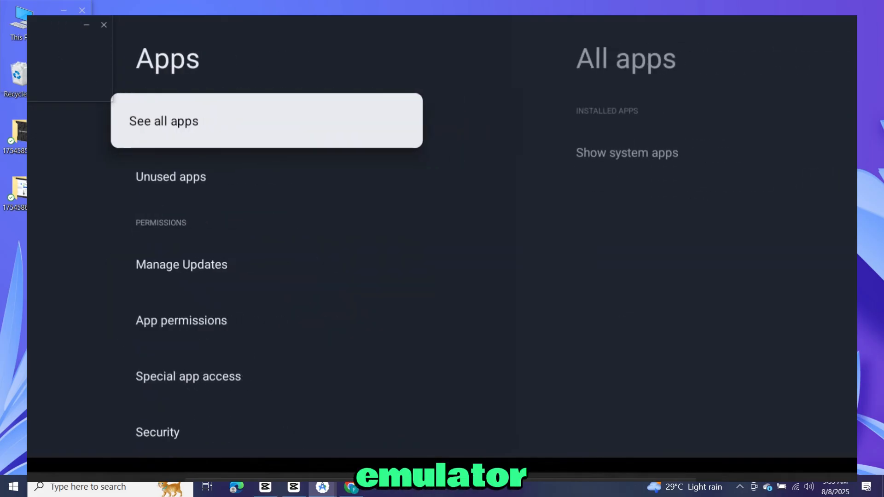
pyautogui.click(164, 121)
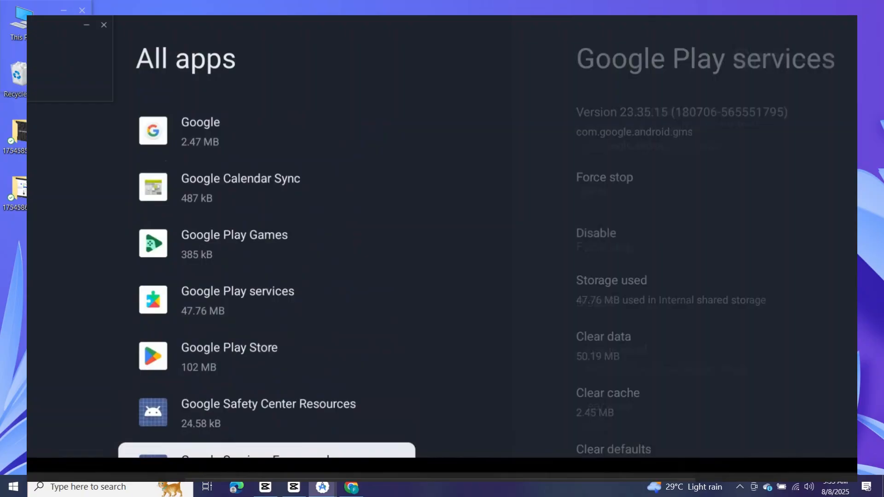
pyautogui.click(229, 356)
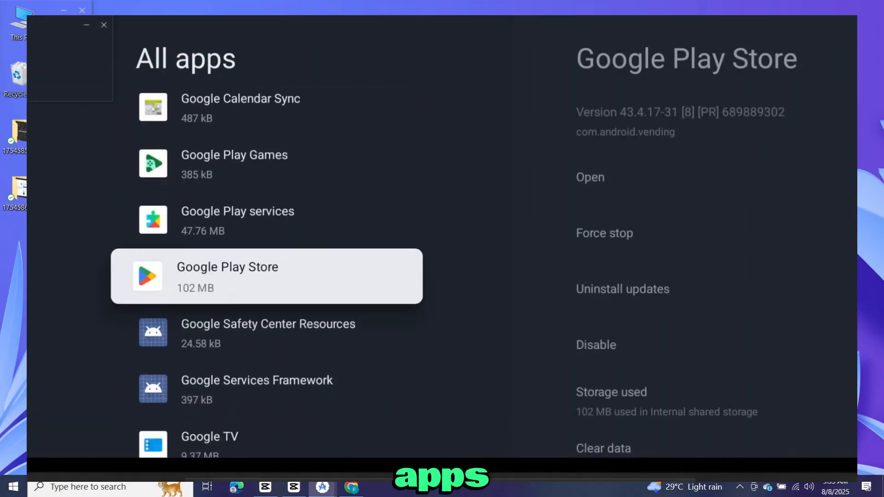
pyautogui.click(227, 276)
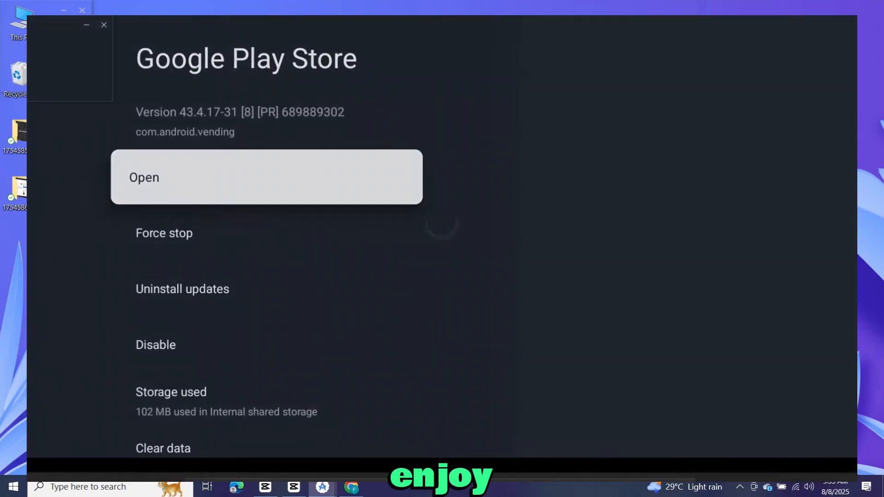
pyautogui.click(266, 178)
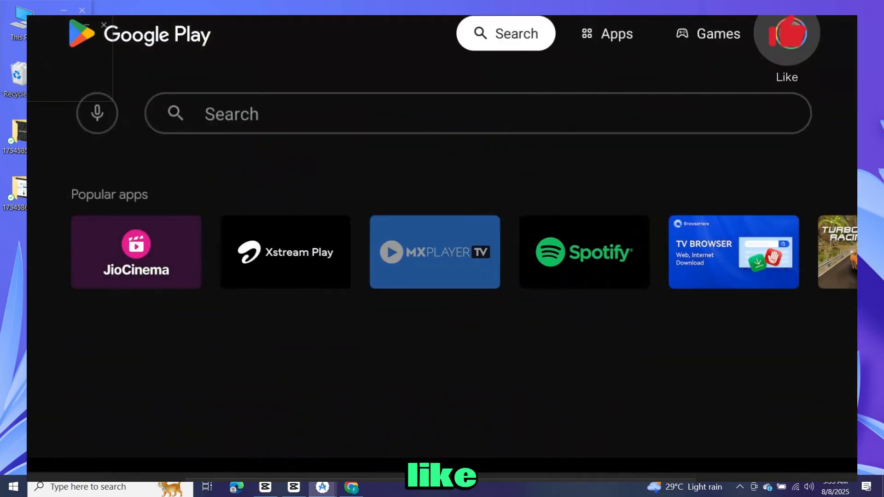
# Step: Search for 'ANDROID STU' in the Play Store search field
pyautogui.write('ANDROID STU')
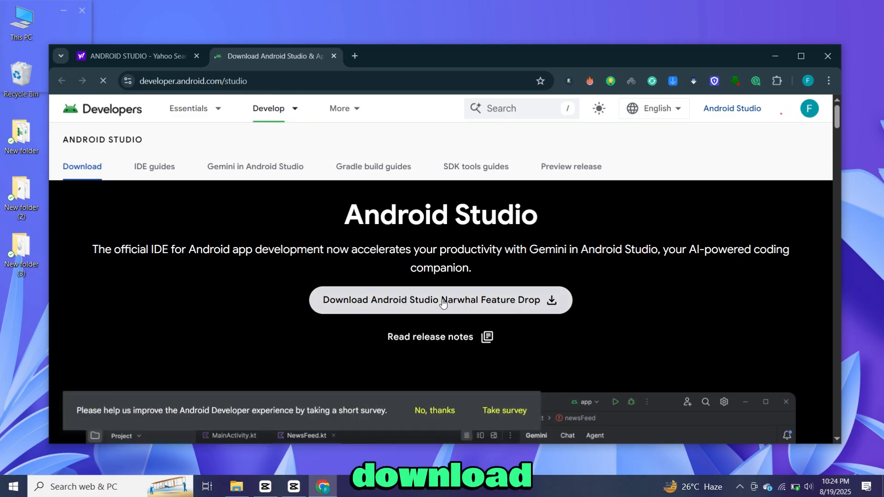
# Step: Download the Android Studio installer for Windows after agreeing to the terms and conditions
pyautogui.click(440, 299)
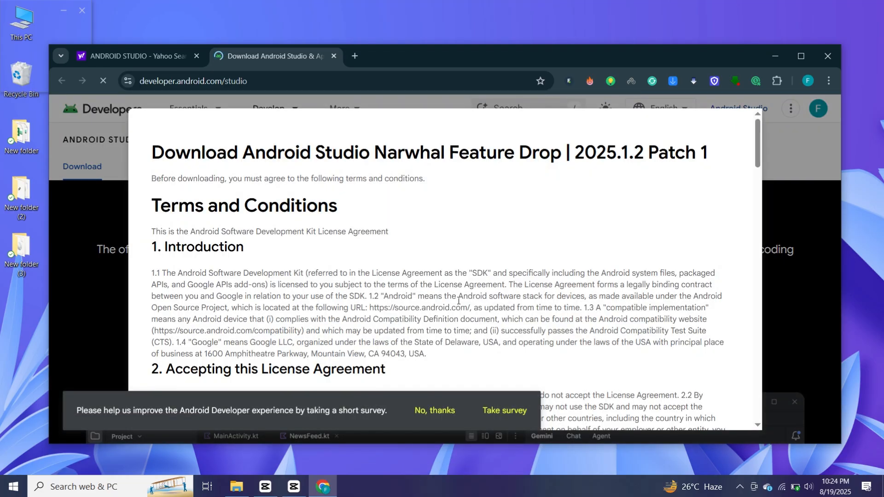
pyautogui.scroll(-3)
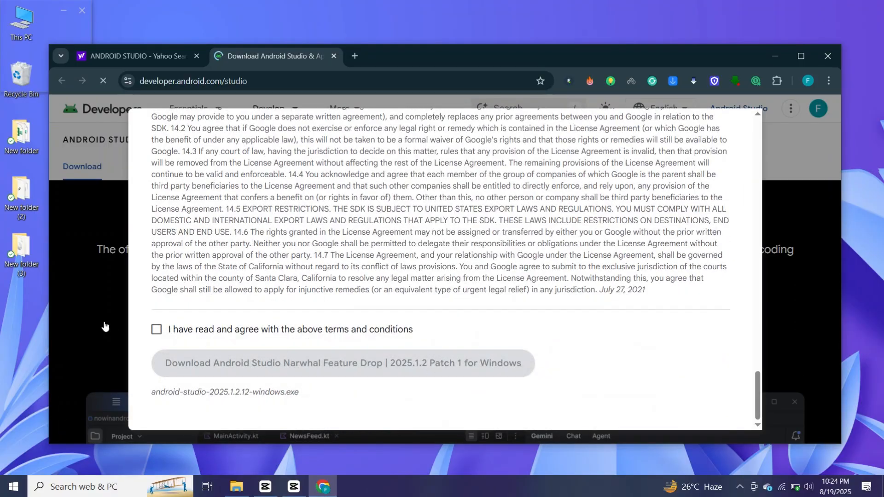
pyautogui.click(157, 330)
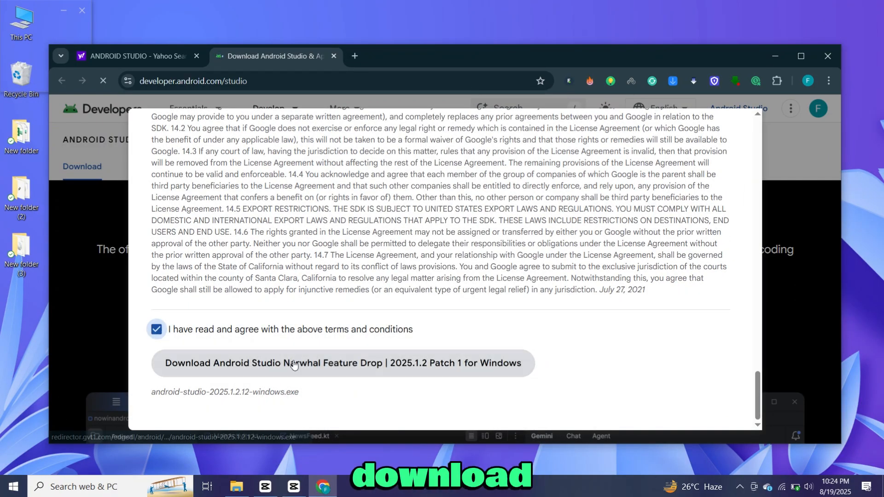
pyautogui.click(342, 363)
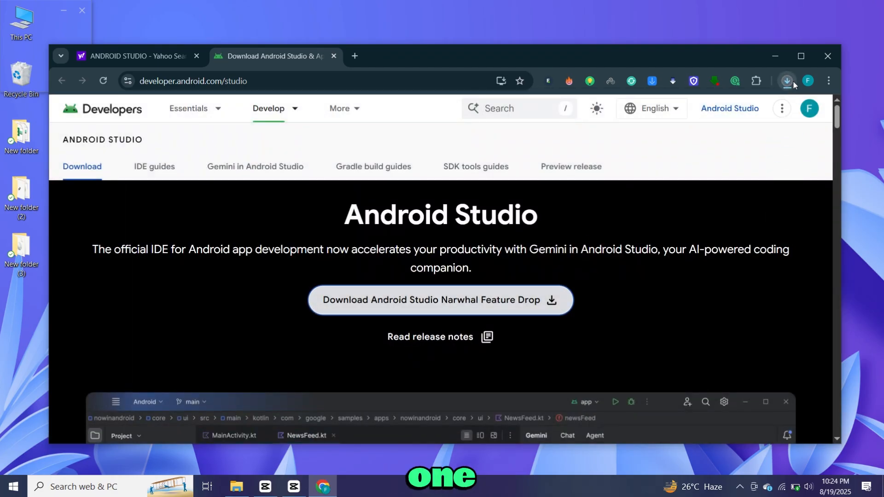
pyautogui.click(785, 81)
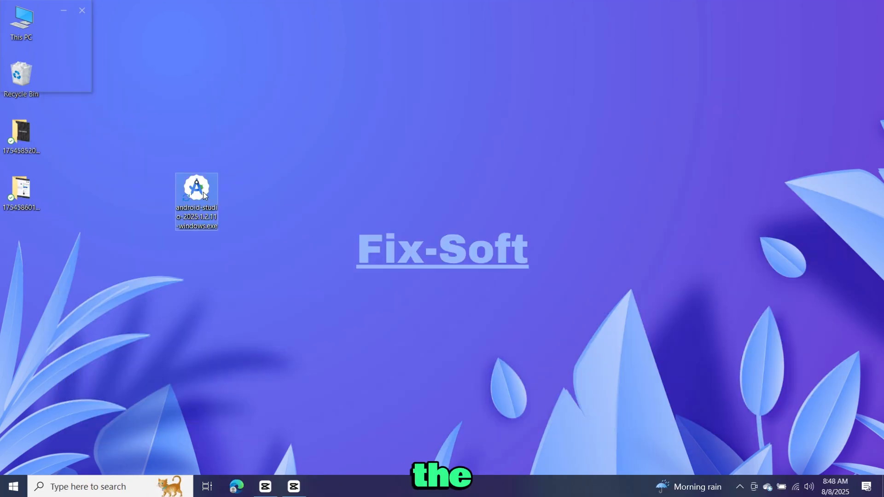
# Step: Run the installer exe, accept the default install location, and finish with Start Android Studio ticked
pyautogui.rightClick(196, 202)
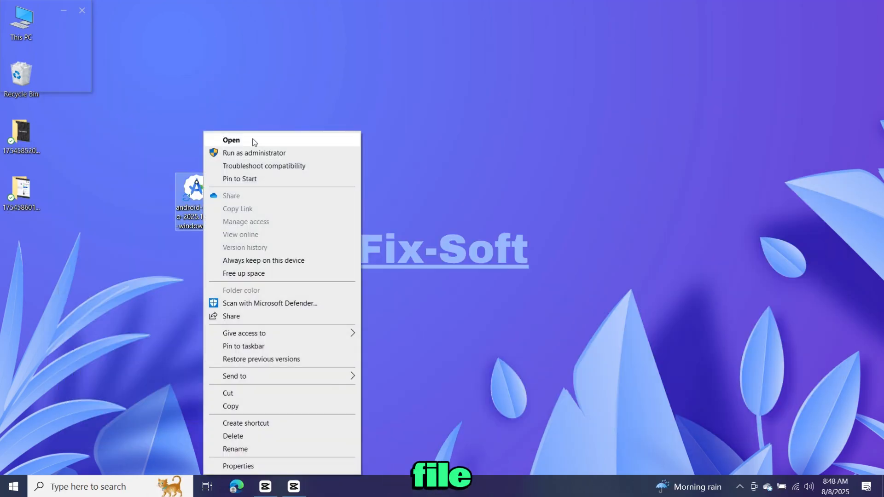
pyautogui.click(230, 140)
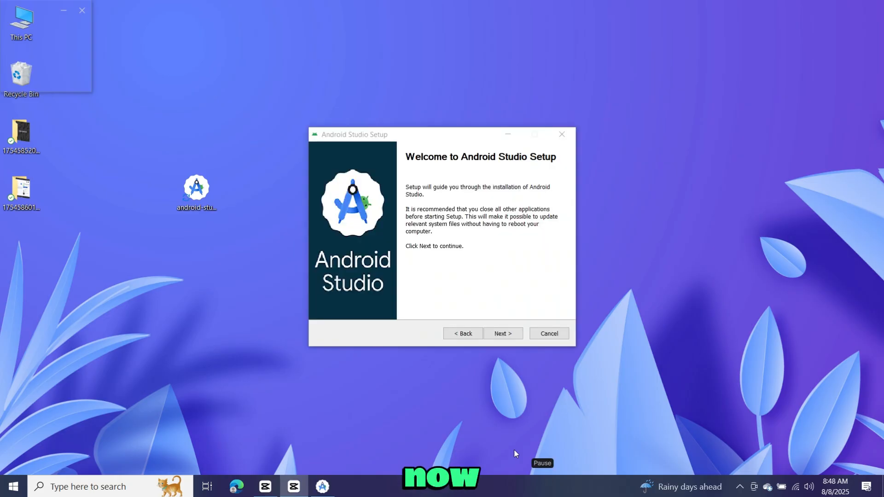
pyautogui.click(502, 333)
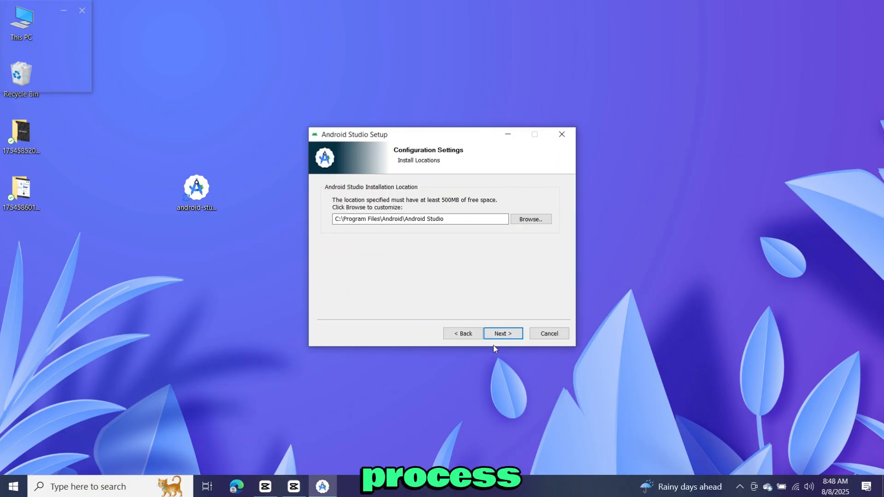
pyautogui.click(501, 333)
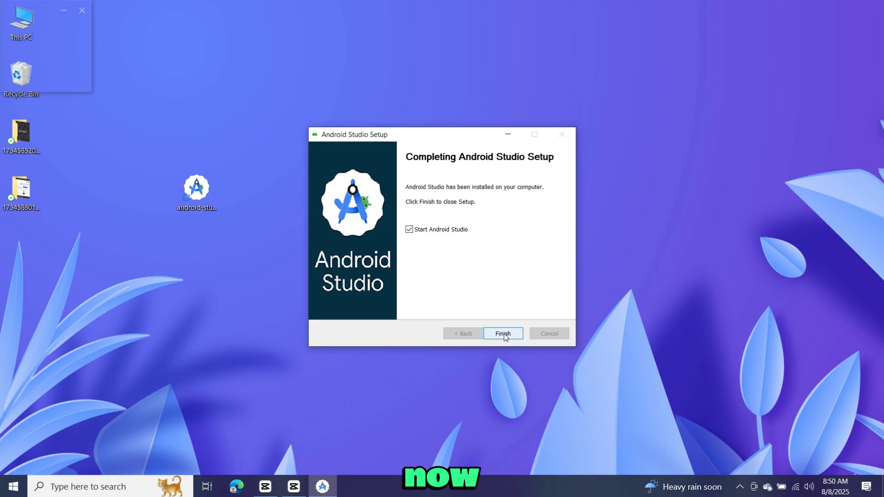
pyautogui.click(503, 333)
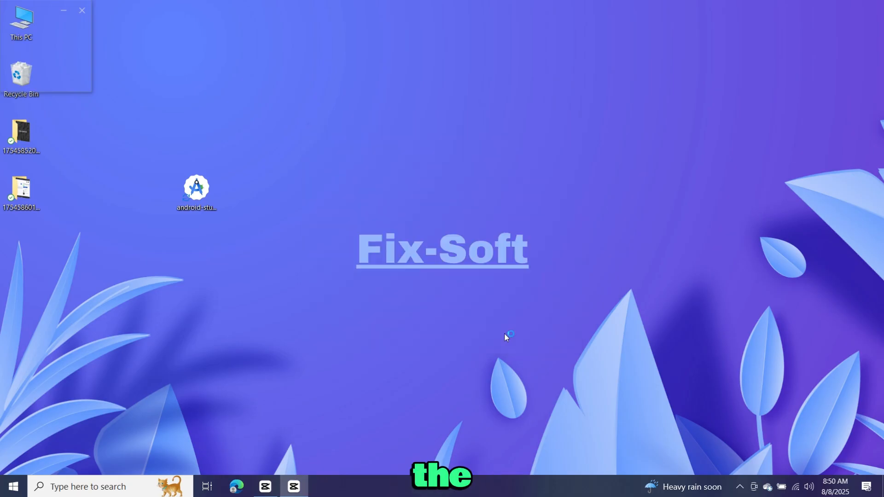
# Step: Launch Android Studio and choose Don't send on the Help improve Android Studio dialog
pyautogui.doubleClick(197, 189)
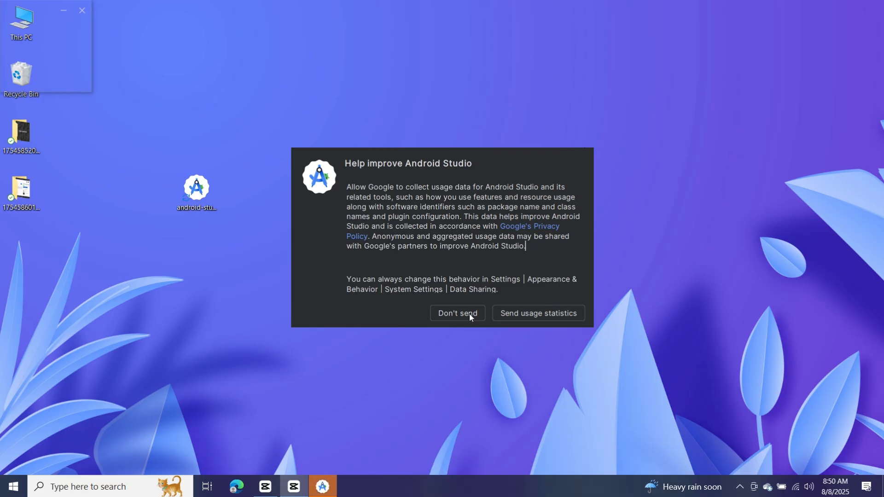
pyautogui.click(458, 313)
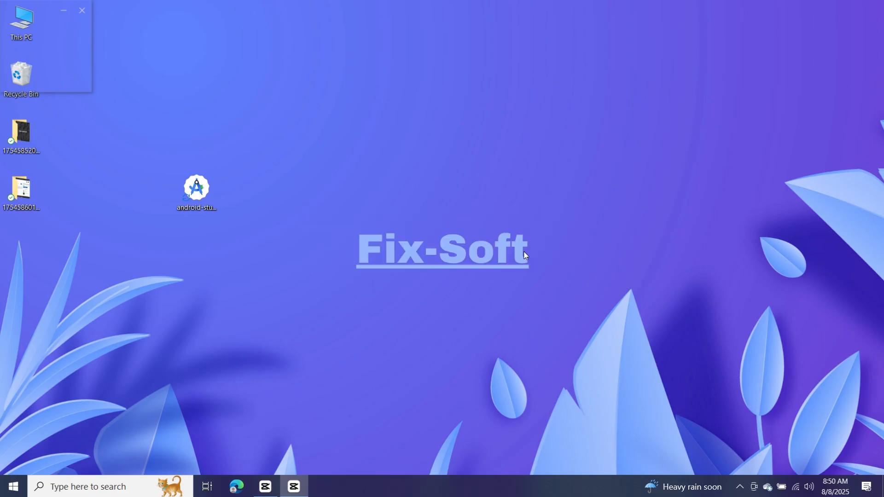
pyautogui.doubleClick(196, 190)
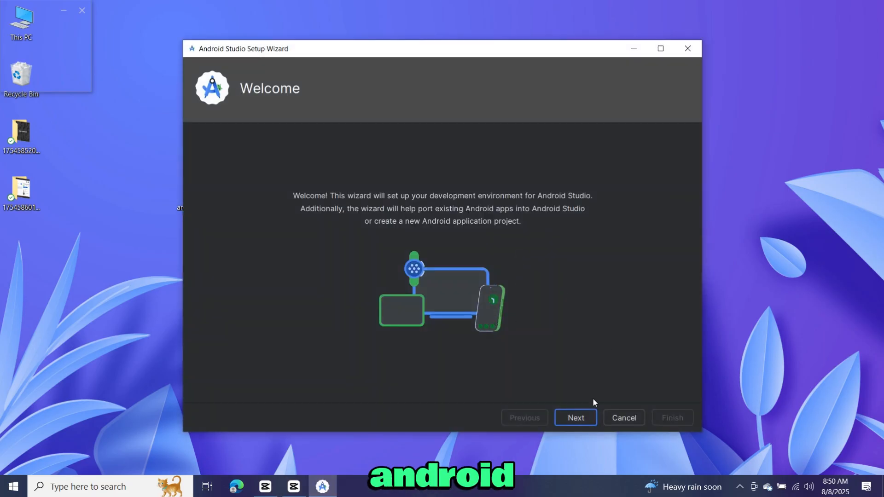
# Step: Keep the Standard install type, accept the android-sdk-license, download the SDK components, and finish the wizard
pyautogui.click(575, 418)
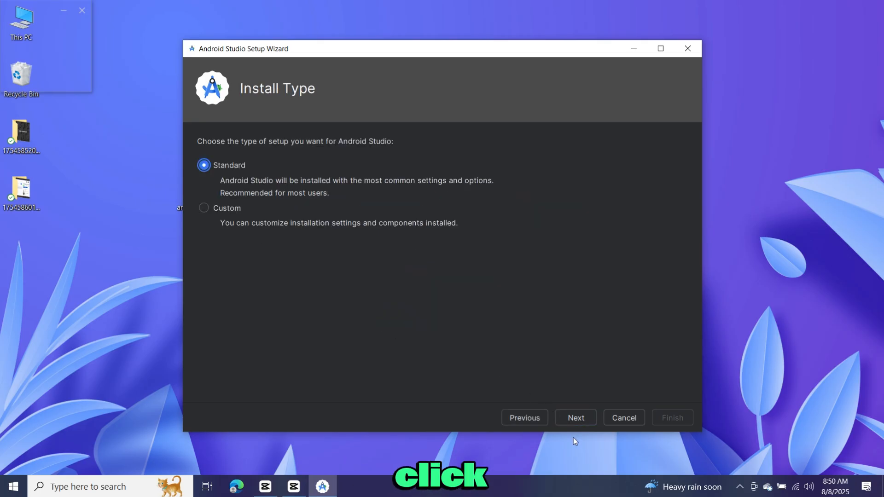
pyautogui.click(575, 418)
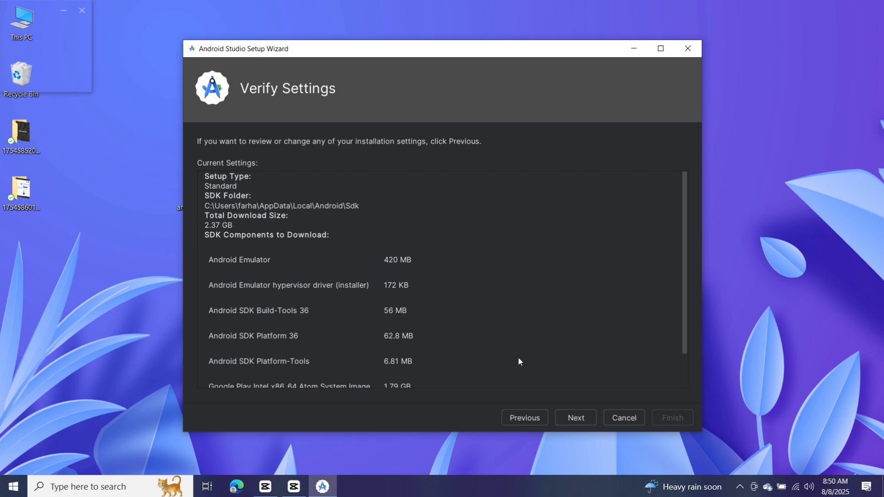
pyautogui.click(574, 418)
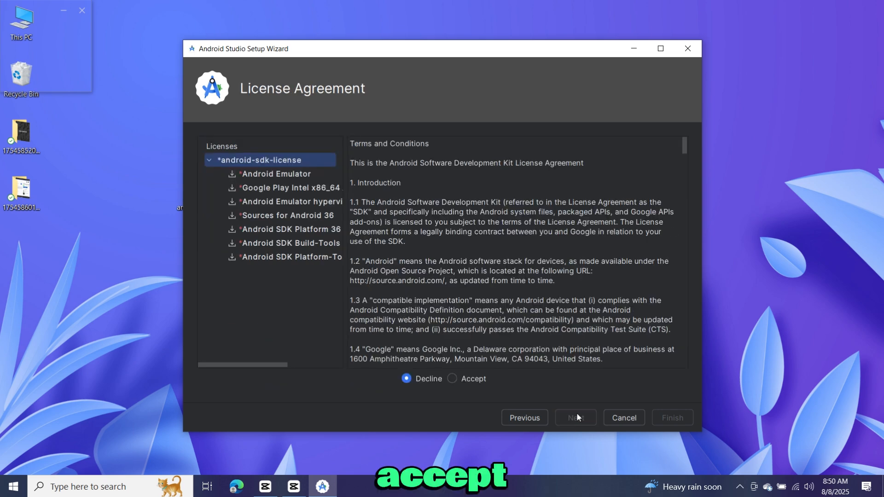
pyautogui.click(452, 379)
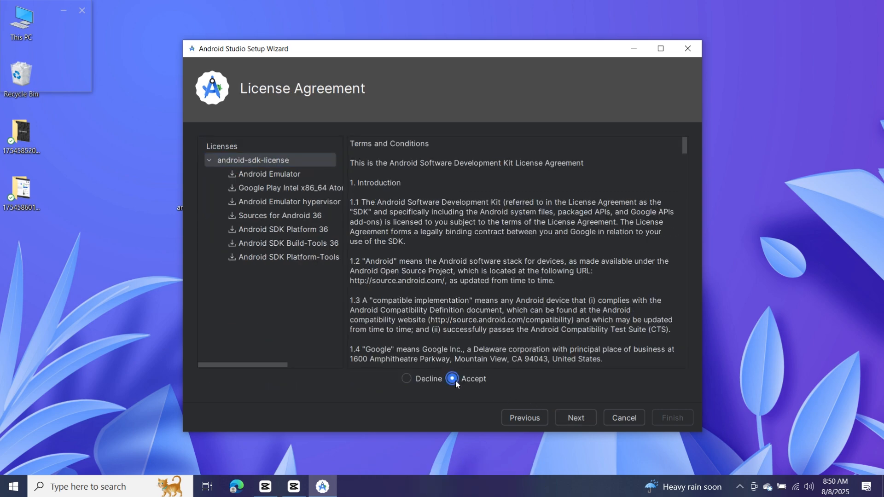
pyautogui.click(574, 418)
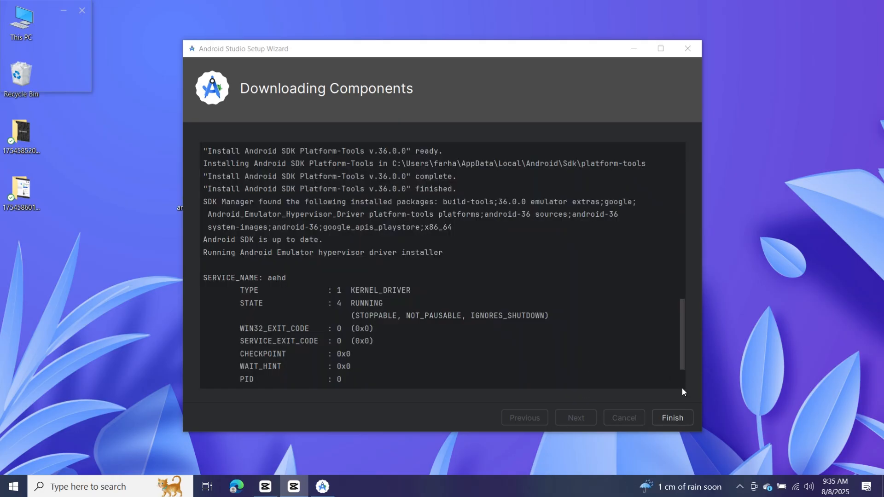
pyautogui.click(671, 417)
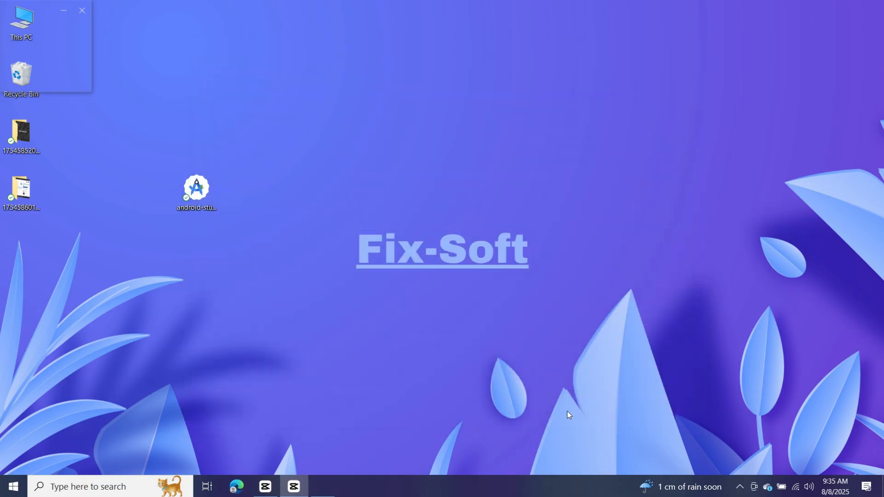
# Step: Start adding a new virtual device in Device Manager and allow adb through the Windows firewall
pyautogui.doubleClick(197, 190)
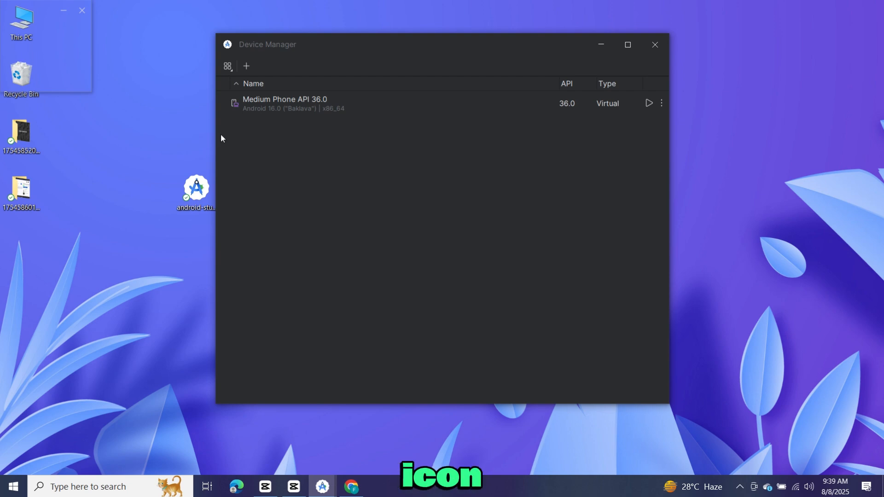
pyautogui.click(246, 67)
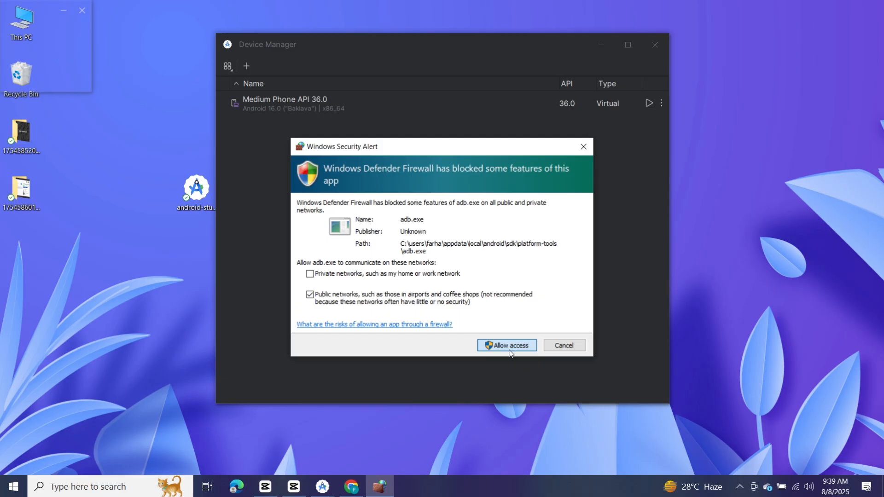
pyautogui.click(505, 345)
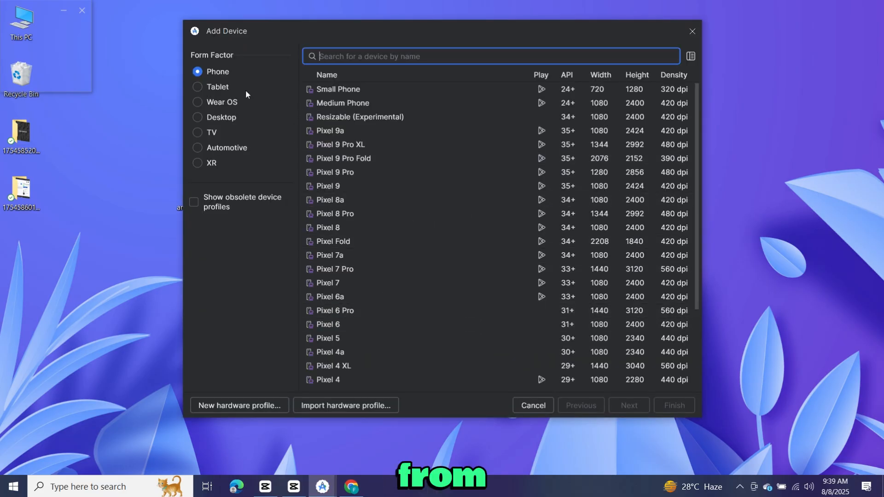
# Step: Choose the TV form factor's Television (1080p) profile and finish creating it with the Google TV system image
pyautogui.click(197, 132)
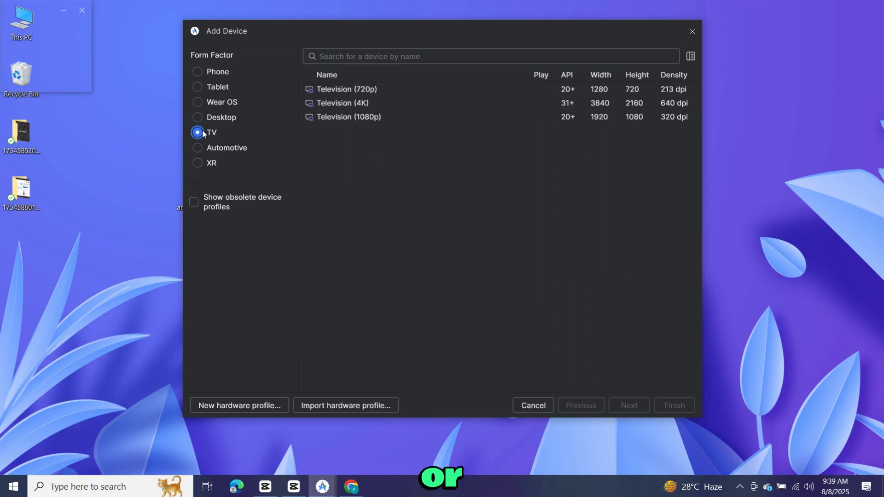
pyautogui.moveTo(425, 125)
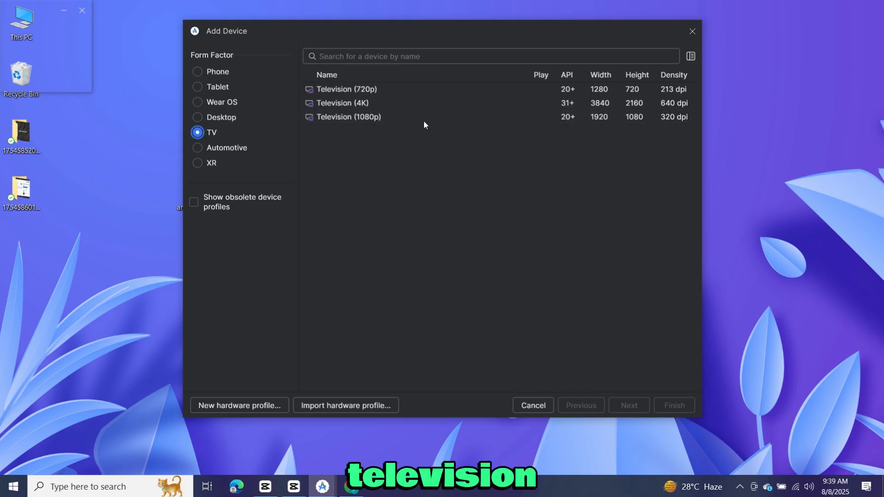
pyautogui.click(348, 117)
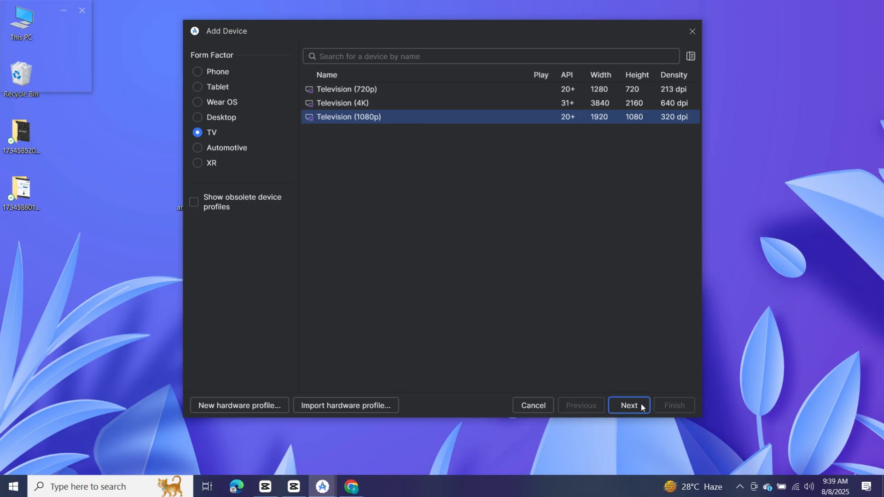
pyautogui.click(629, 405)
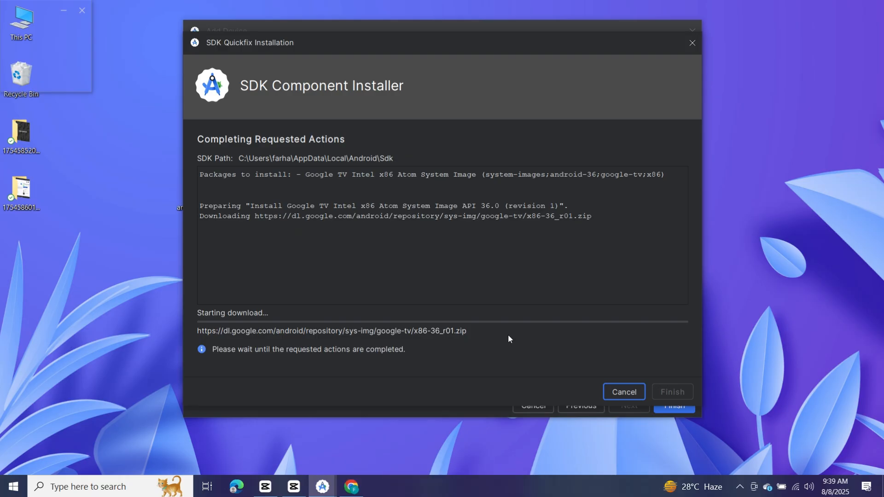
pyautogui.moveTo(503, 357)
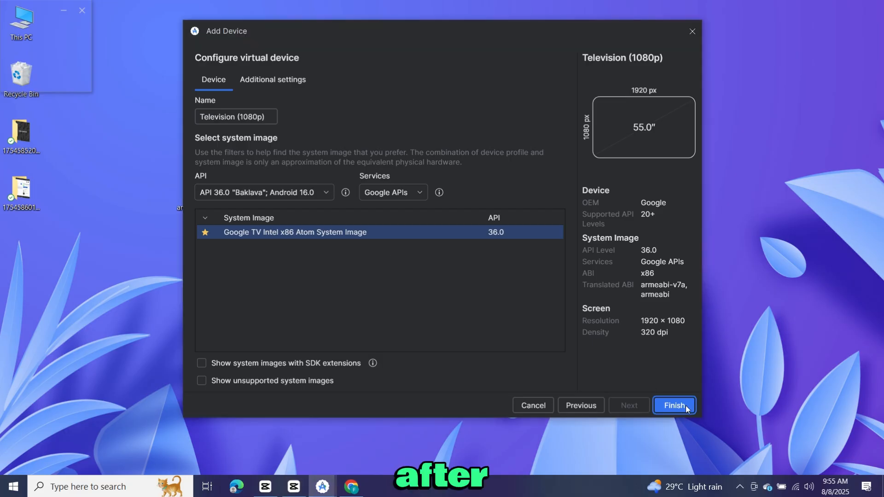
pyautogui.click(674, 405)
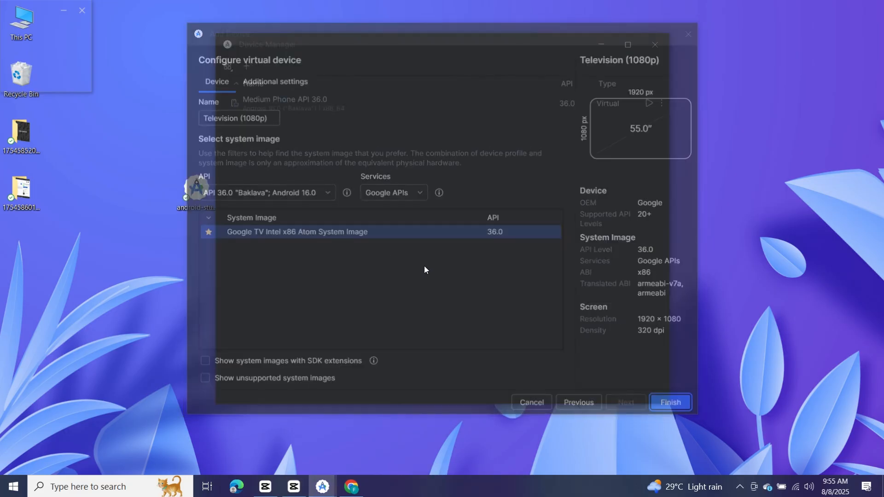
pyautogui.click(670, 402)
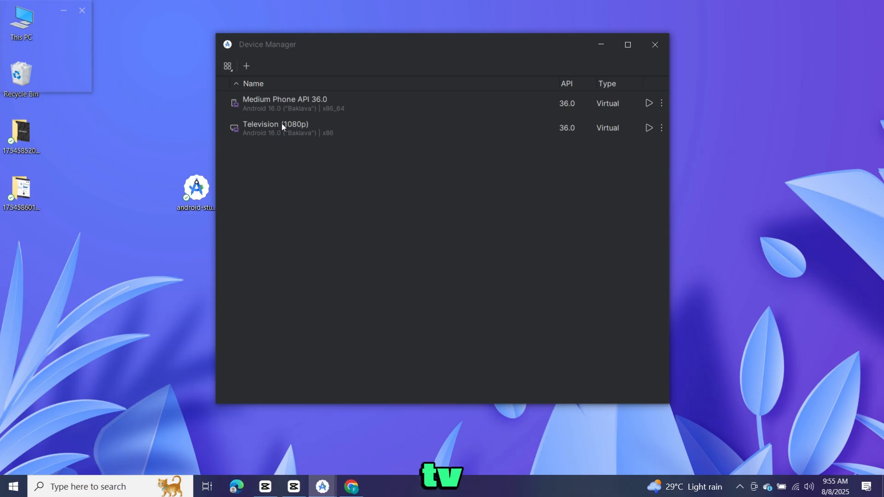
pyautogui.moveTo(313, 142)
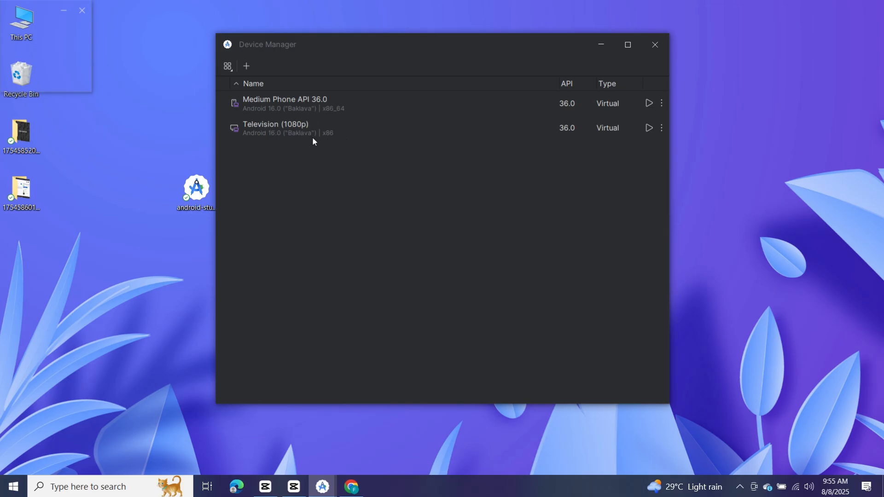
# Step: Start the Television (1080p) emulator from its Device Manager row
pyautogui.click(648, 127)
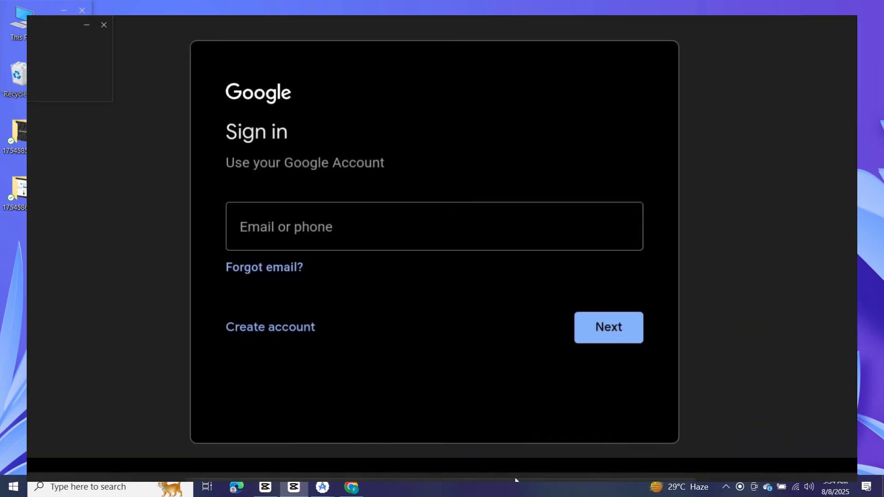
# Step: Enter the Google account email and password on the TV sign-in screen and continue
pyautogui.click(434, 227)
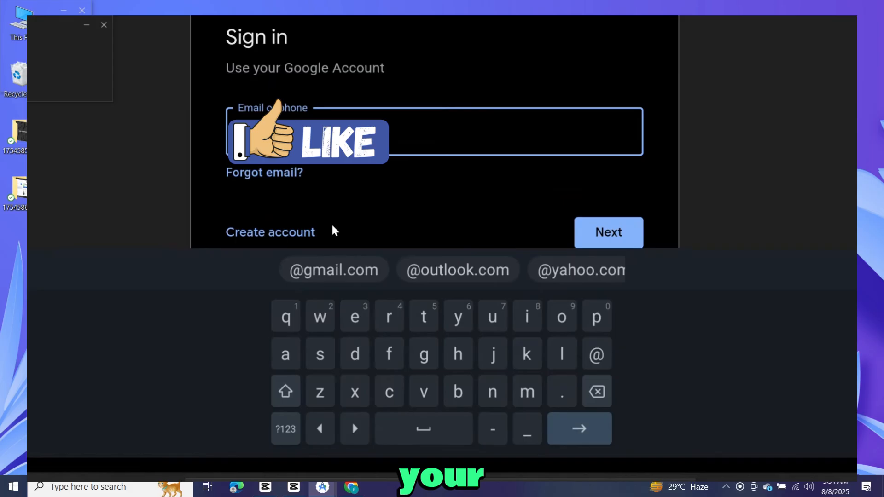
pyautogui.click(319, 316)
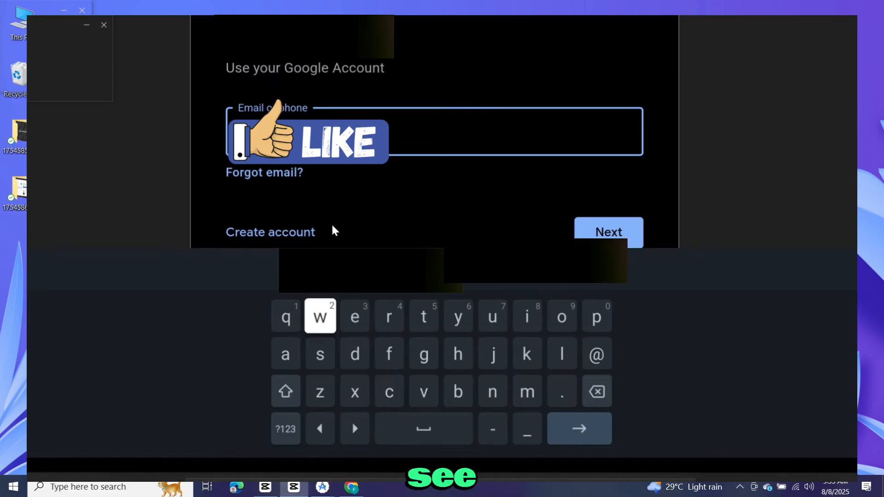
pyautogui.click(609, 232)
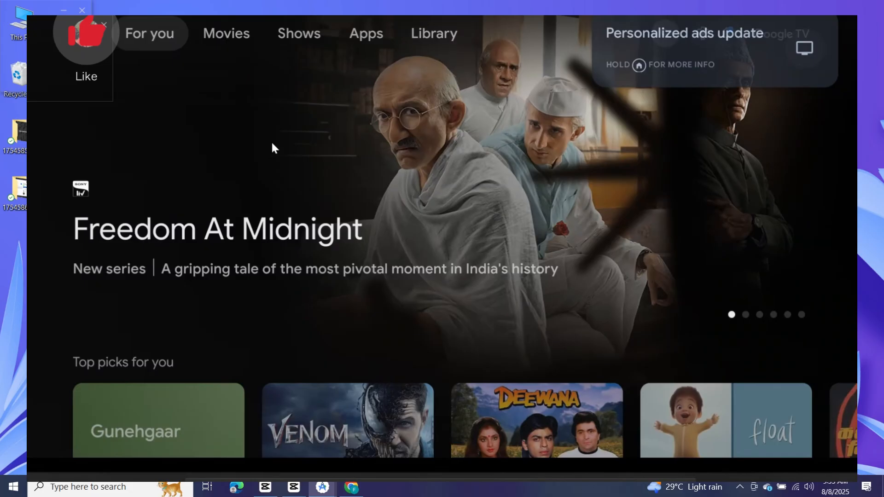
# Step: Launch Google Play from the Apps tab and bring up its app search
pyautogui.click(366, 33)
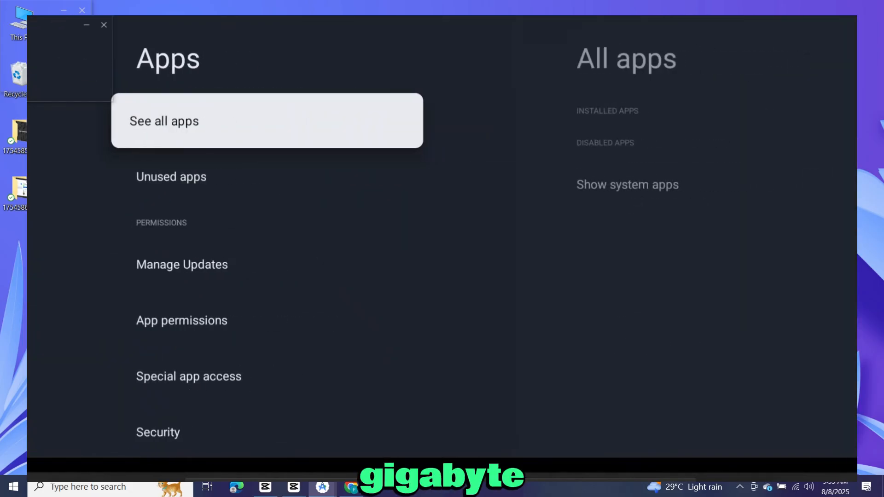
pyautogui.click(164, 120)
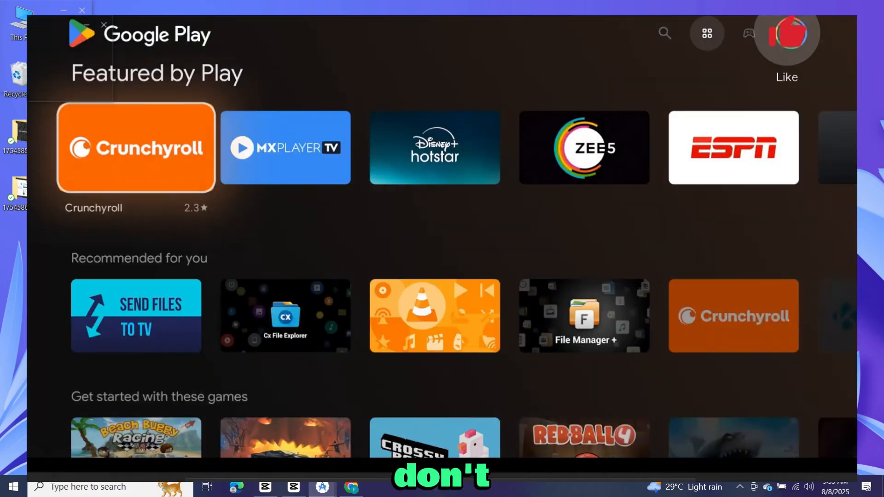
pyautogui.click(664, 33)
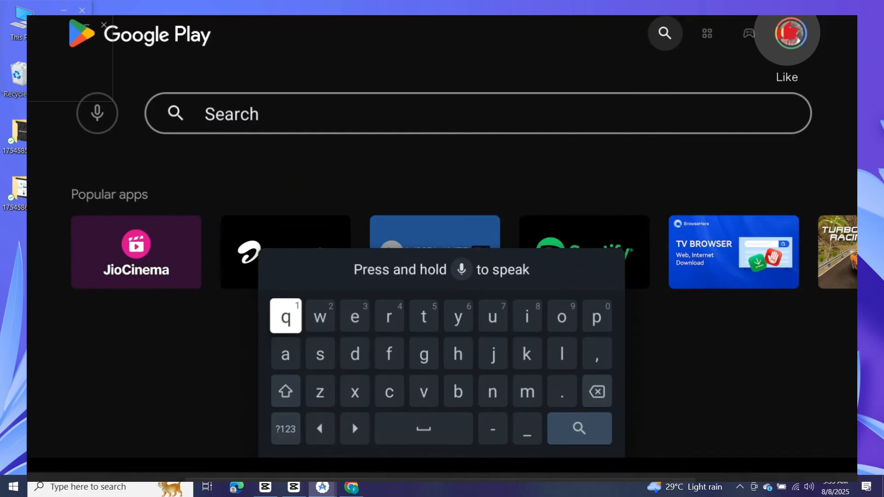